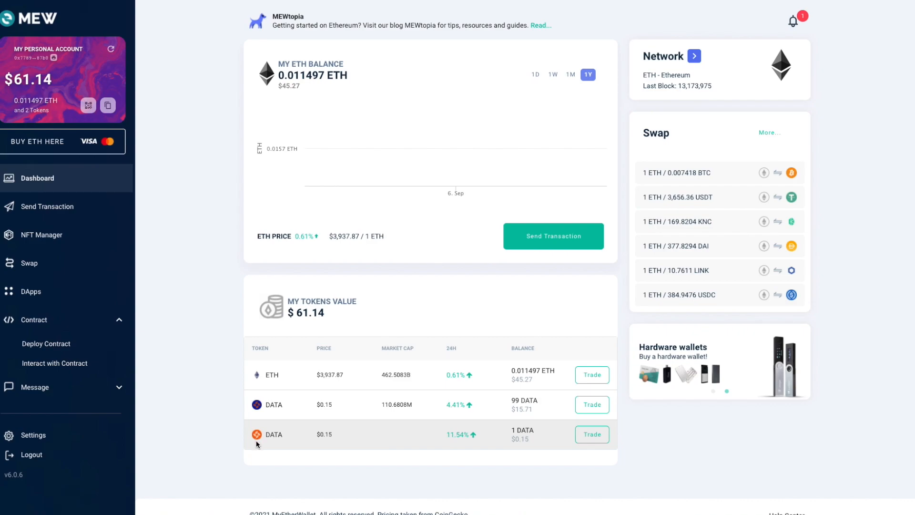
mouse_move(271, 446)
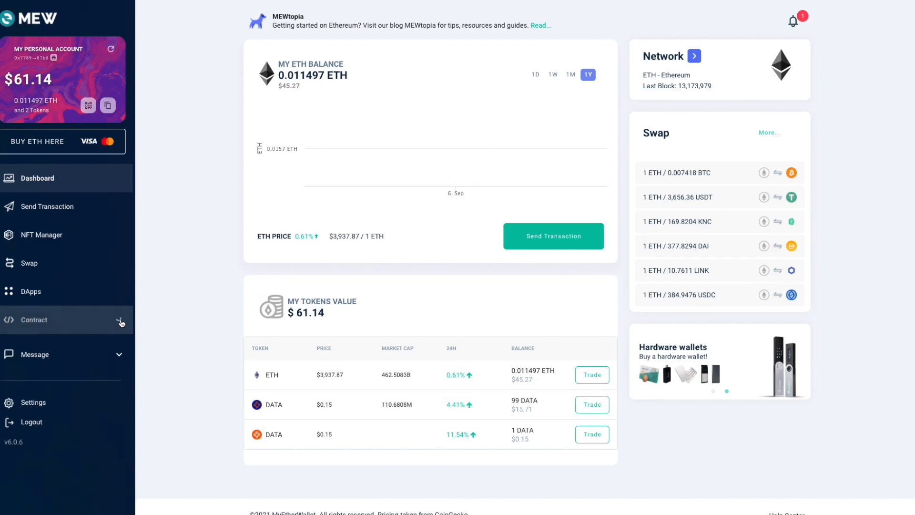
Expand the Contract menu and go to the Interact with Contract page
click(34, 319)
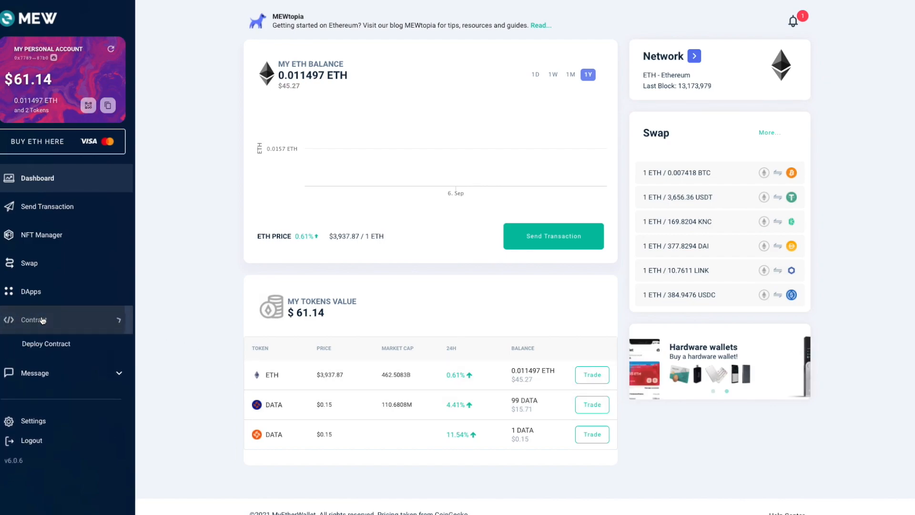
click(33, 319)
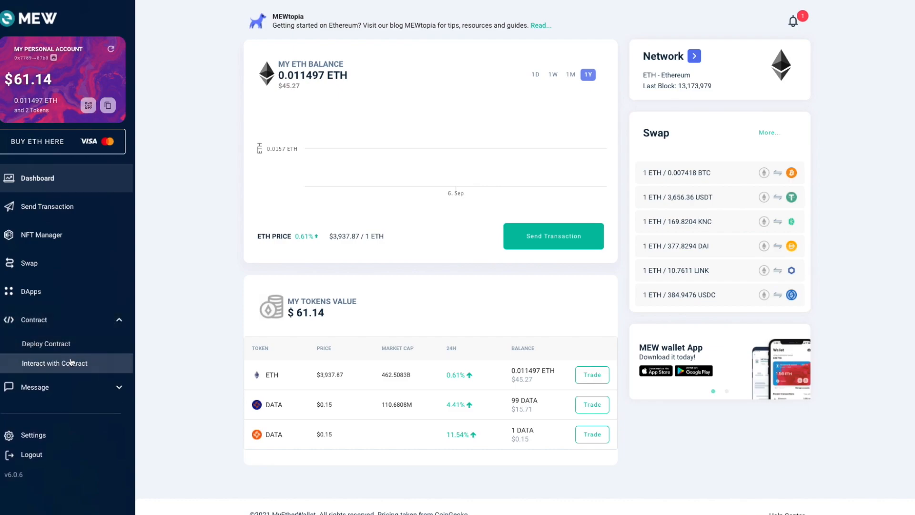
click(56, 363)
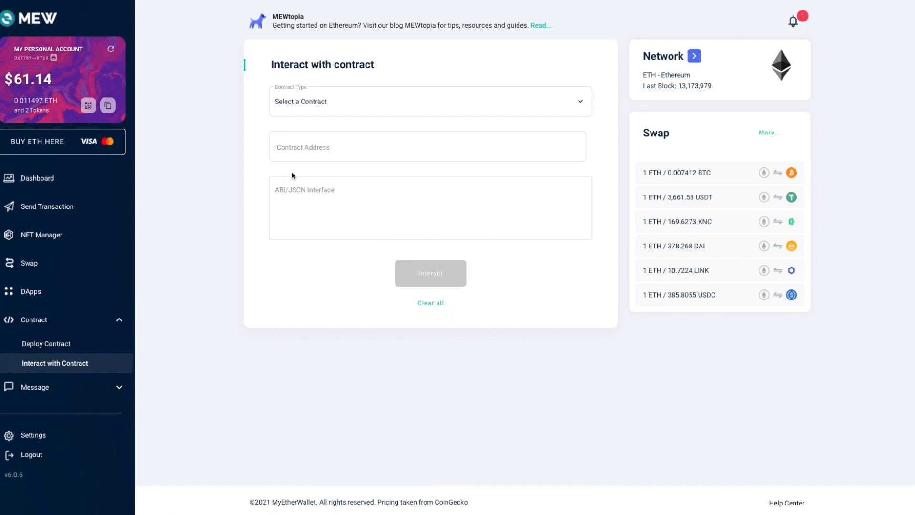
Load contract 0x0cf0ee63788a0849fe5297f3407f701e122cc023 with its ABI and submit to reach its methods
click(426, 146)
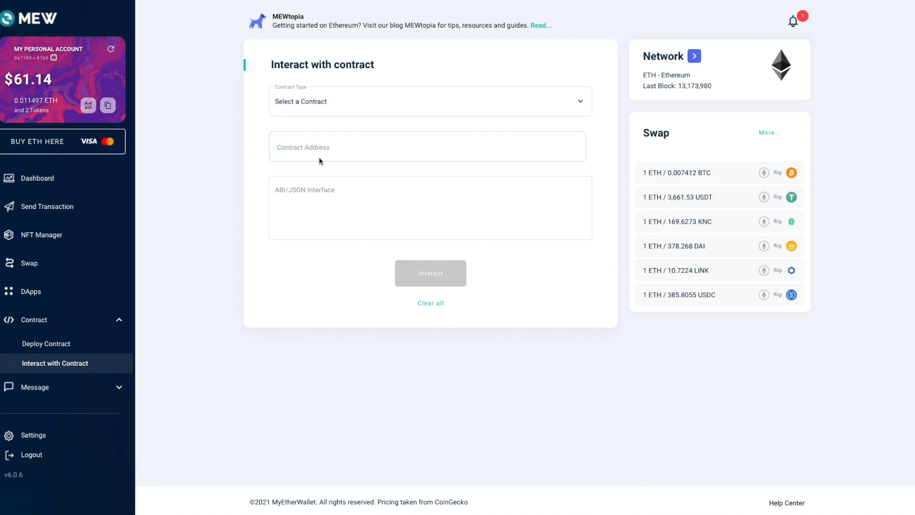
text(0x0cf0ee63788a0849fe5297f3407f701e122cc023)
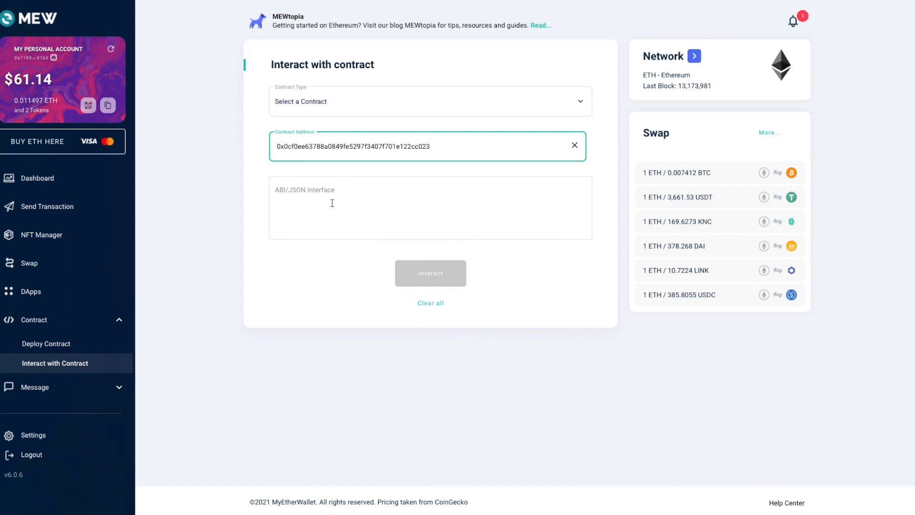
click(430, 207)
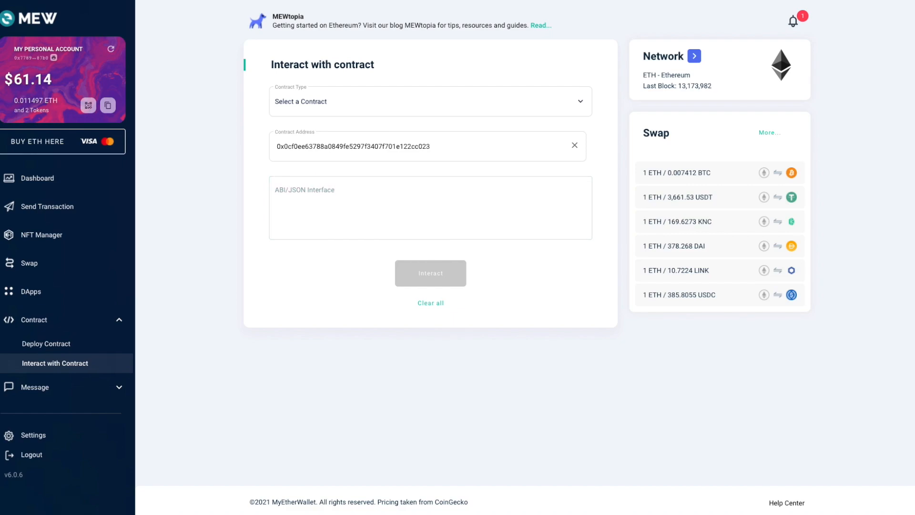
mouse_move(267, 272)
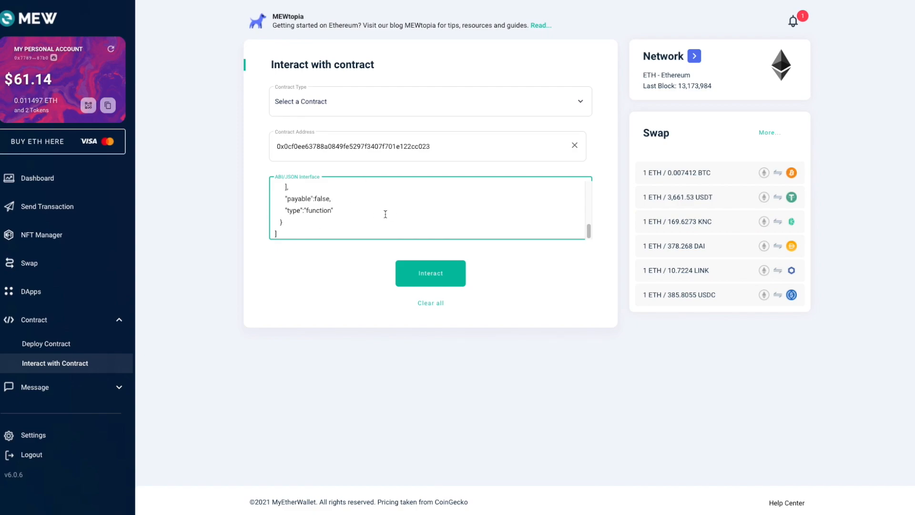
mouse_move(464, 267)
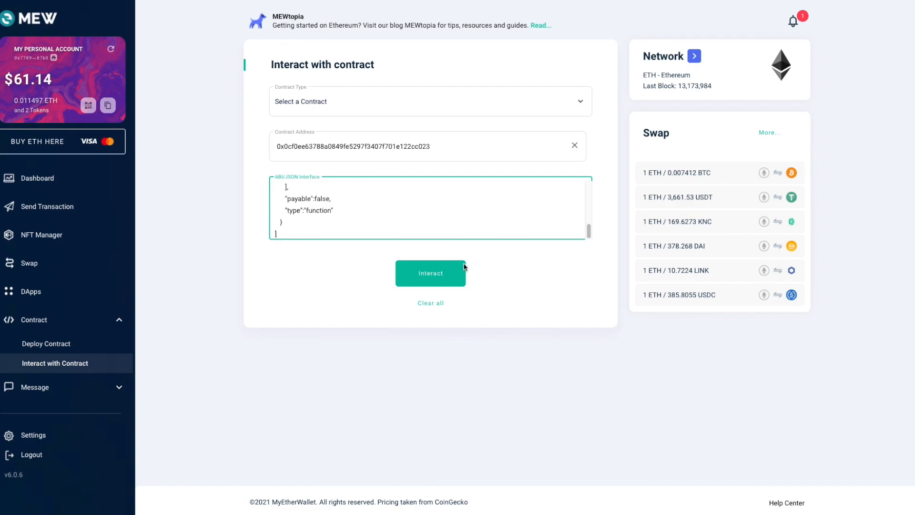
click(430, 272)
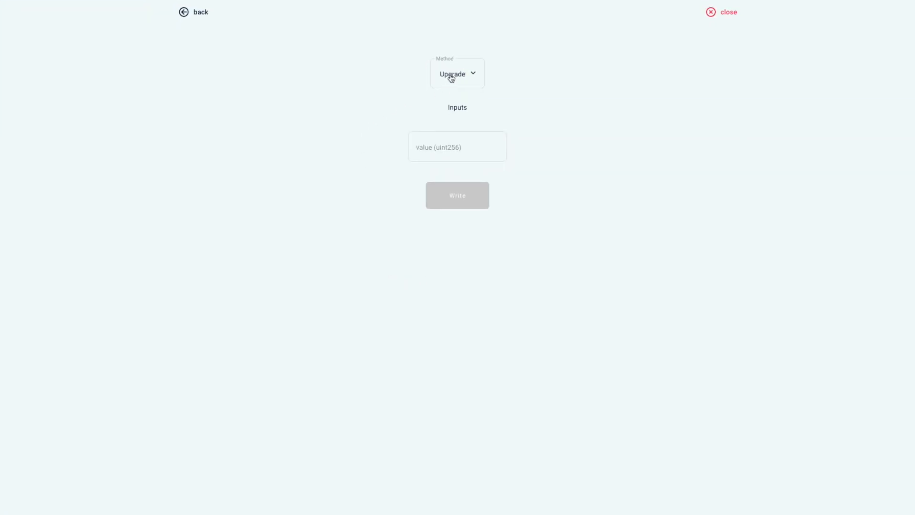
Enter 99 followed by the token's decimal zeros as the Upgrade uint256 value
click(457, 146)
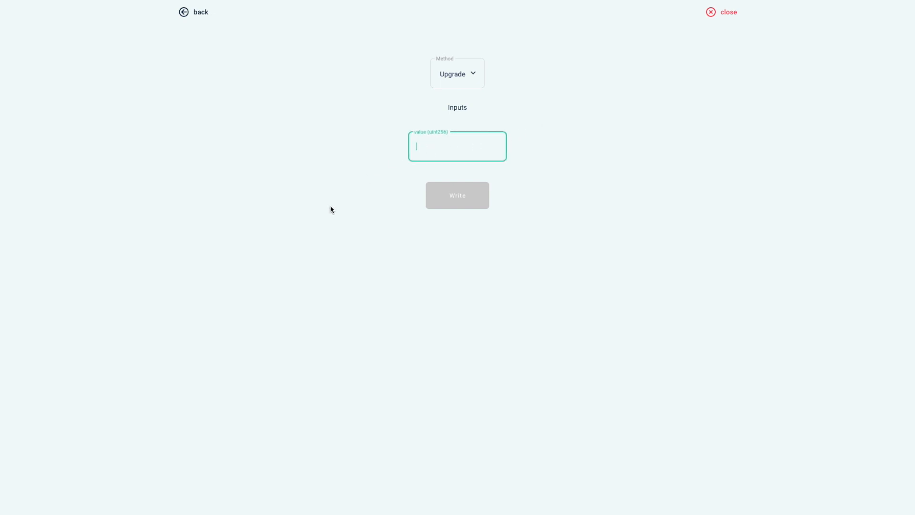
mouse_move(374, 177)
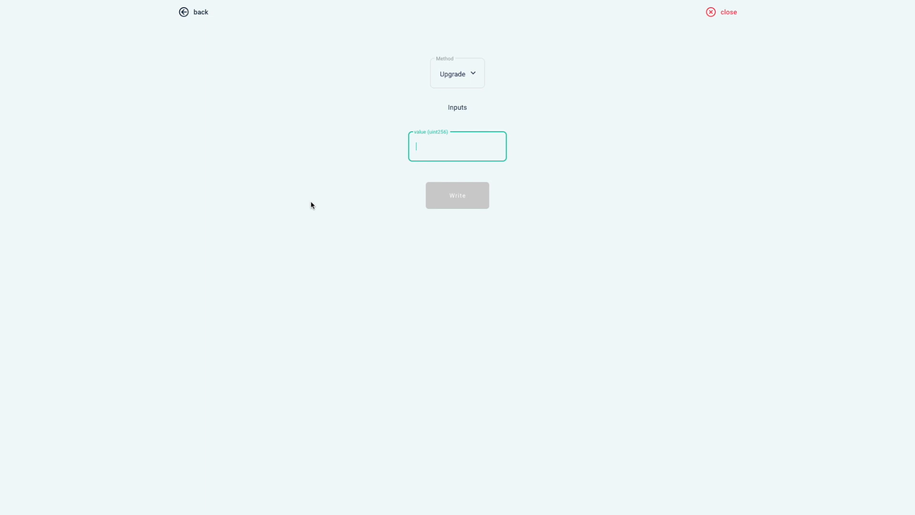
text(99)
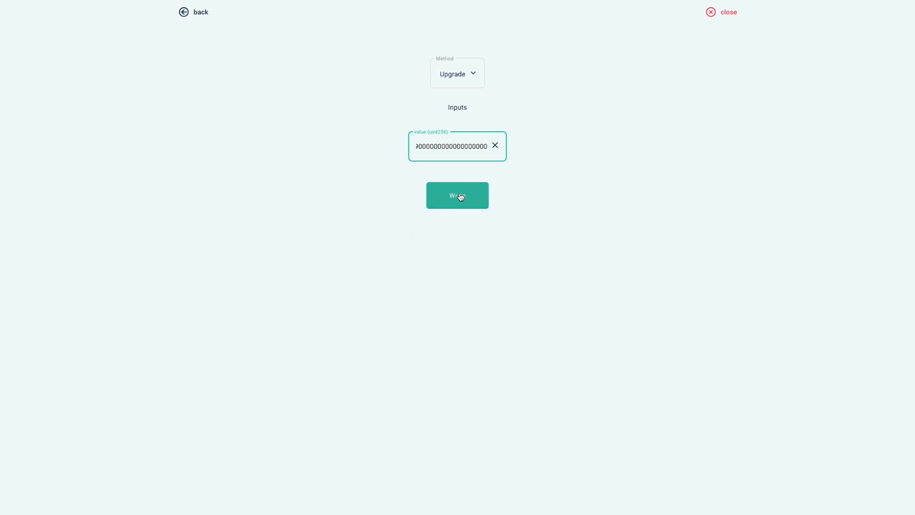
Write the Upgrade call and confirm and send the transaction (0.006498 ETH fee)
click(457, 195)
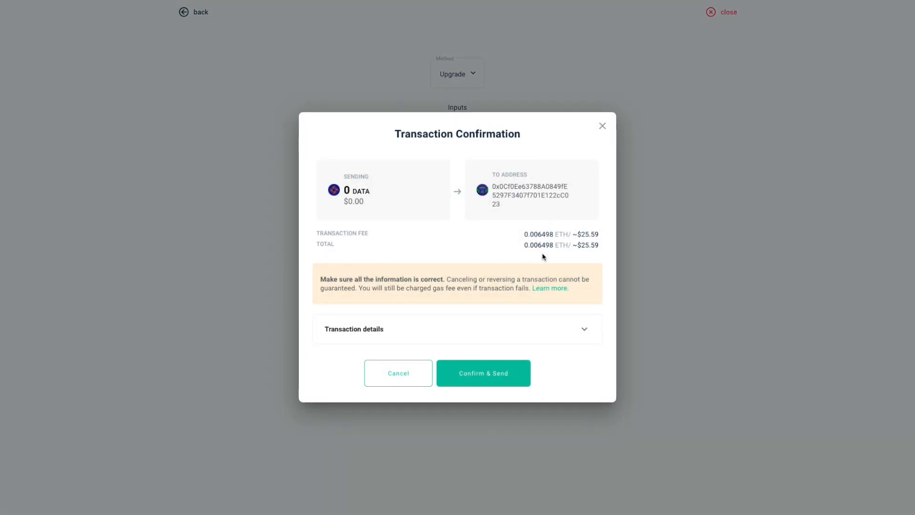
mouse_move(476, 248)
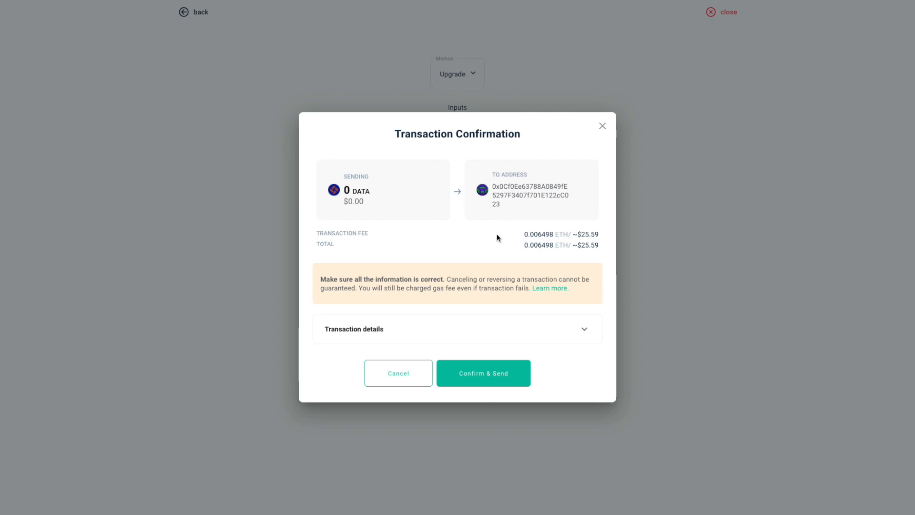
mouse_move(595, 229)
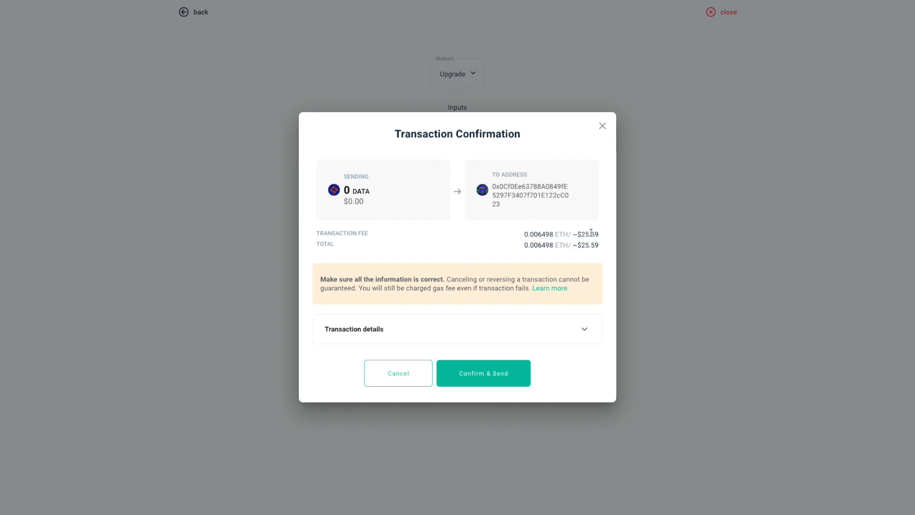
mouse_move(596, 260)
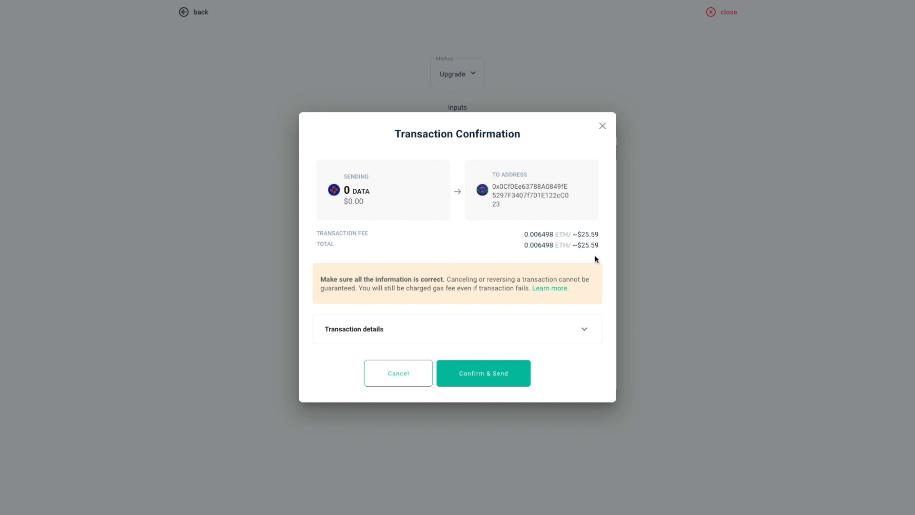
mouse_move(496, 310)
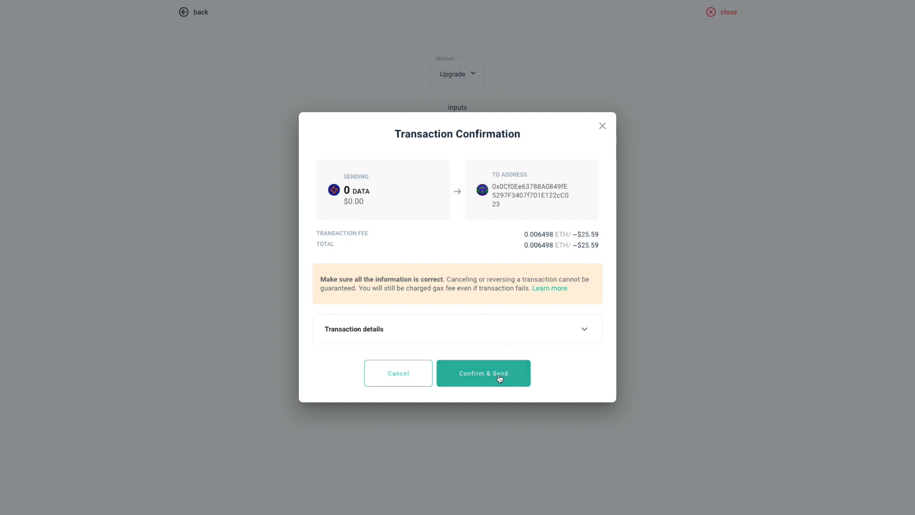
click(483, 373)
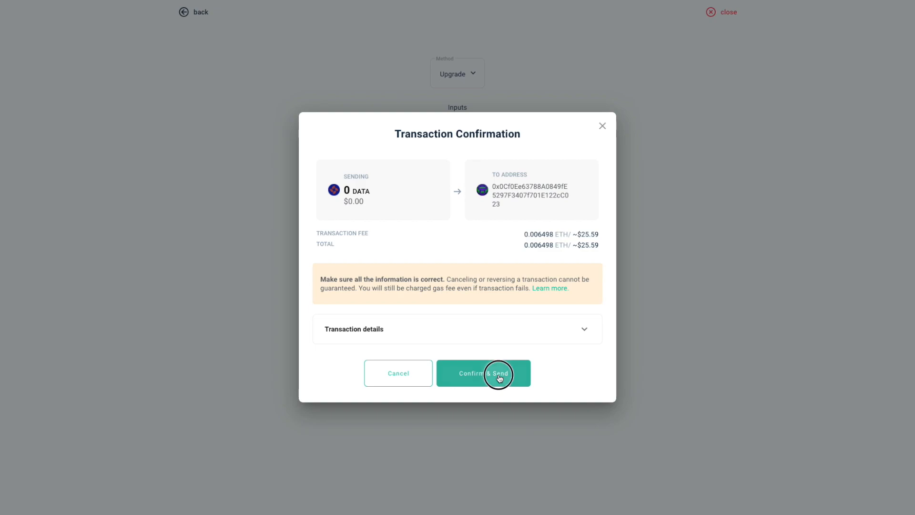
click(483, 373)
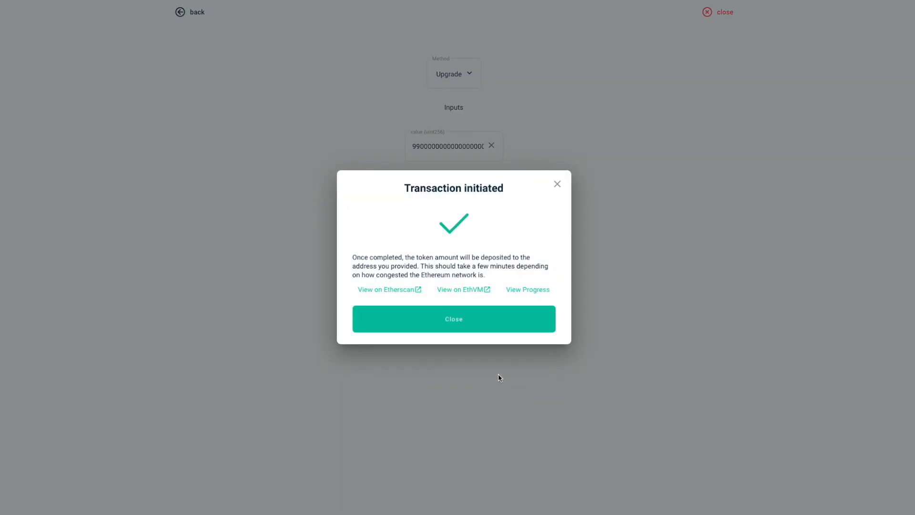
Close the Transaction initiated dialog to see the dashboard's 100 DATA token balance
click(454, 319)
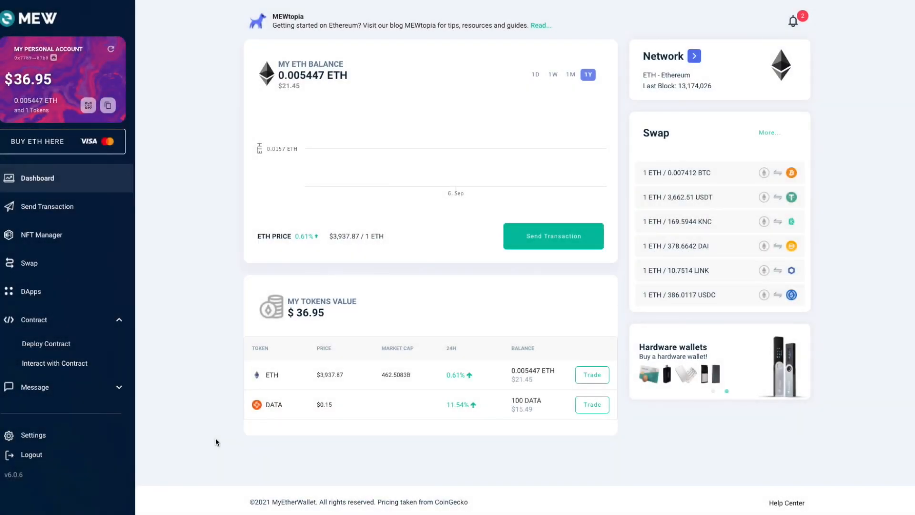
mouse_move(554, 405)
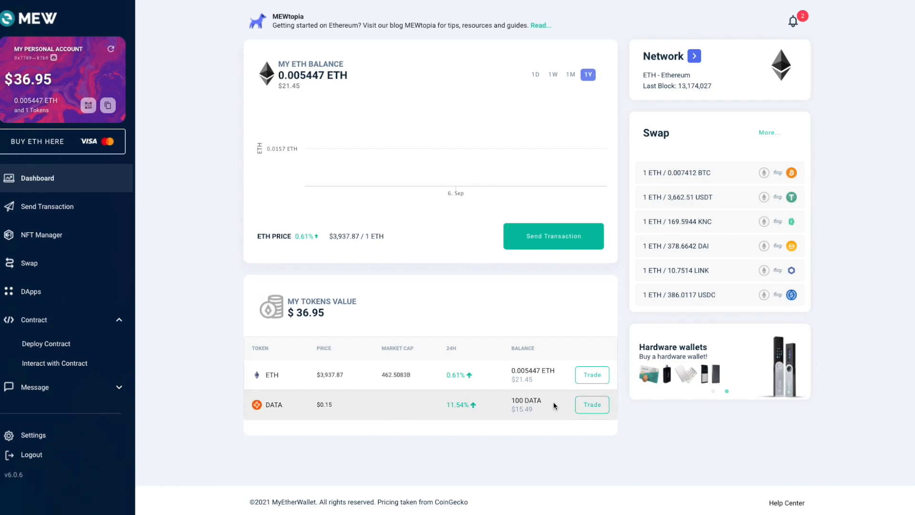